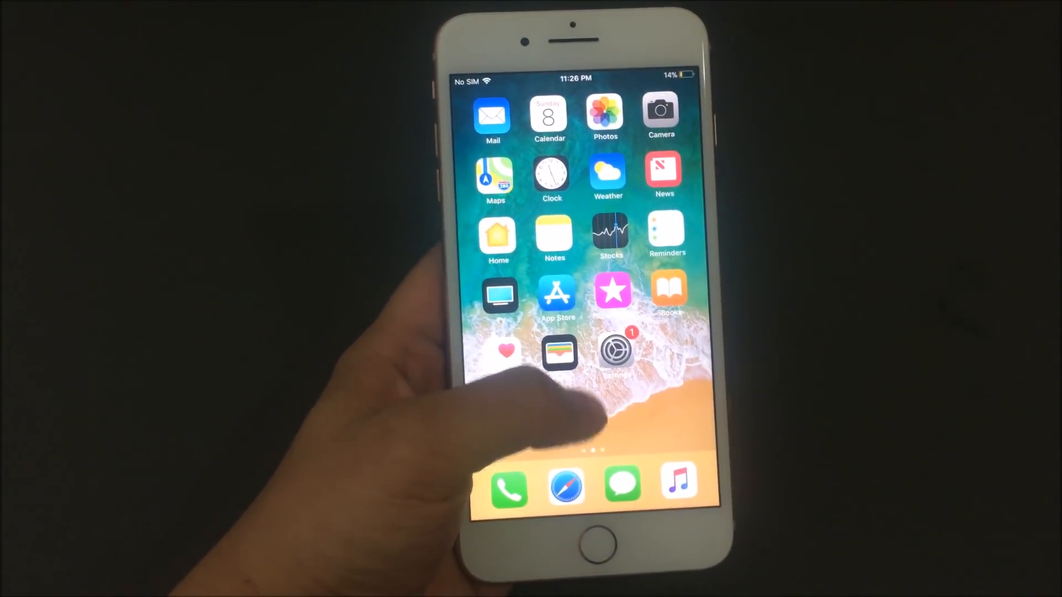
Launch Settings from the home screen and scroll the list toward Touch ID & Passcode
left_click(613, 353)
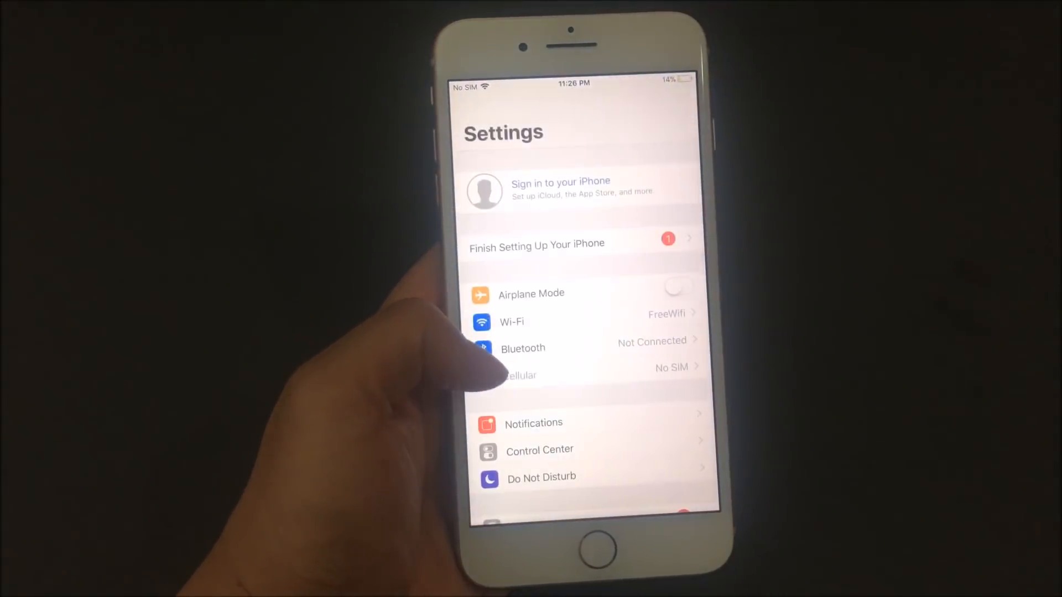
scroll("up", 3)
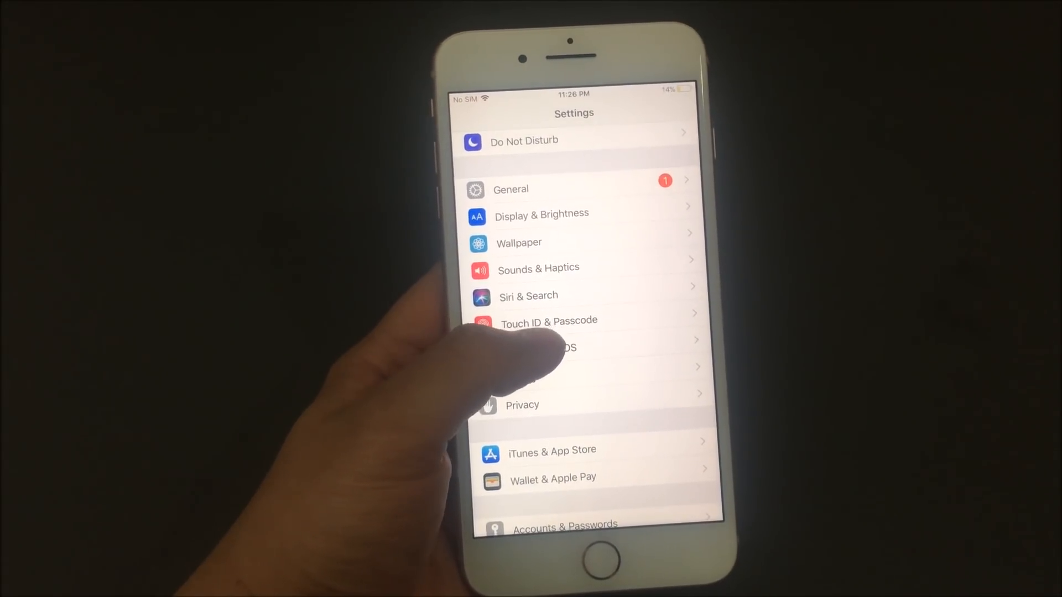
left_click(549, 320)
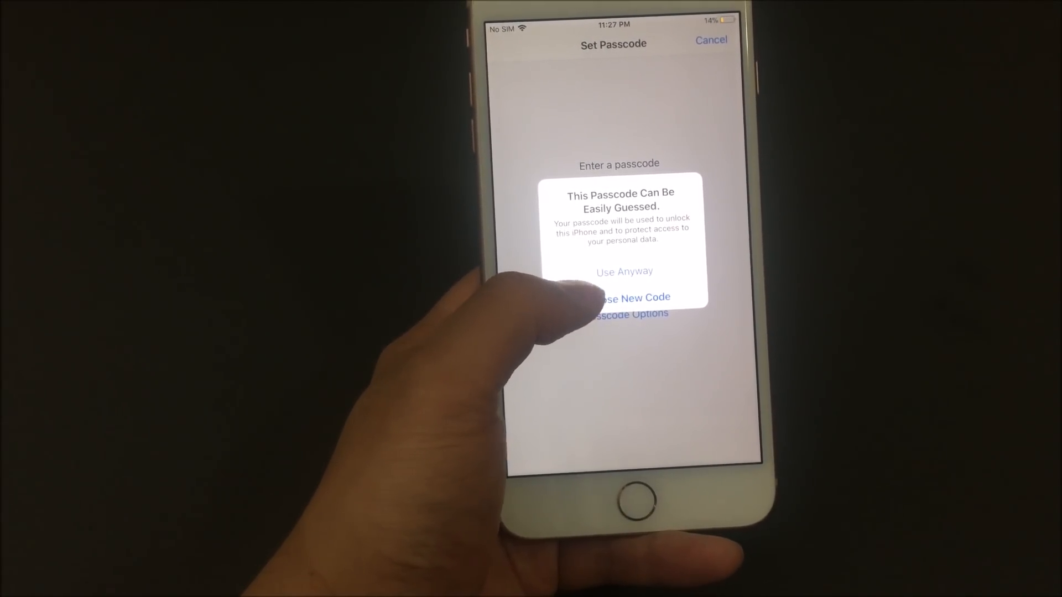
Accept the easily-guessed four-digit passcode with Use Anyway, reaching the Verify screen
left_click(624, 271)
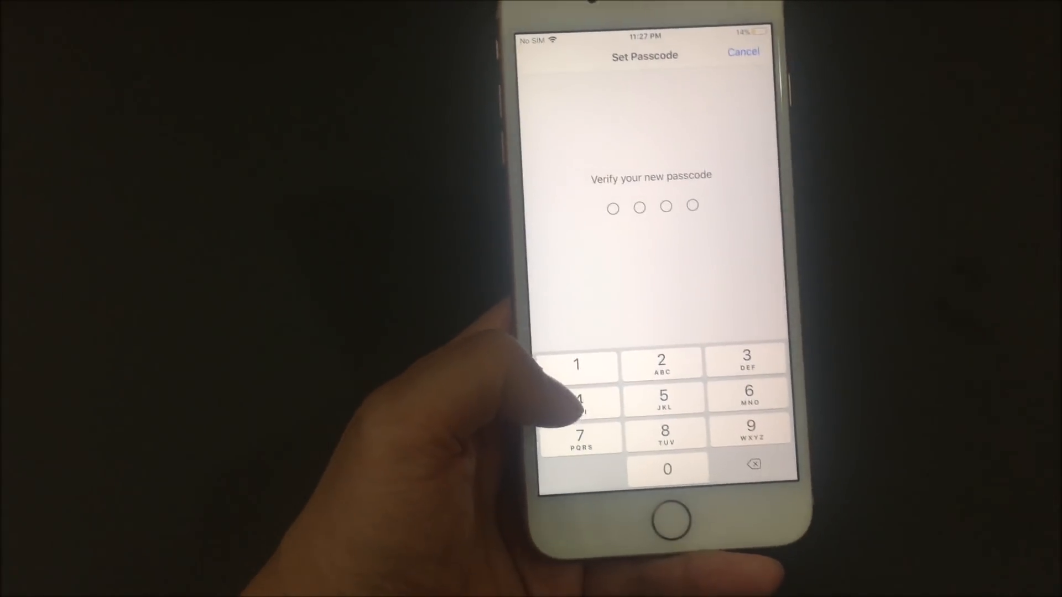